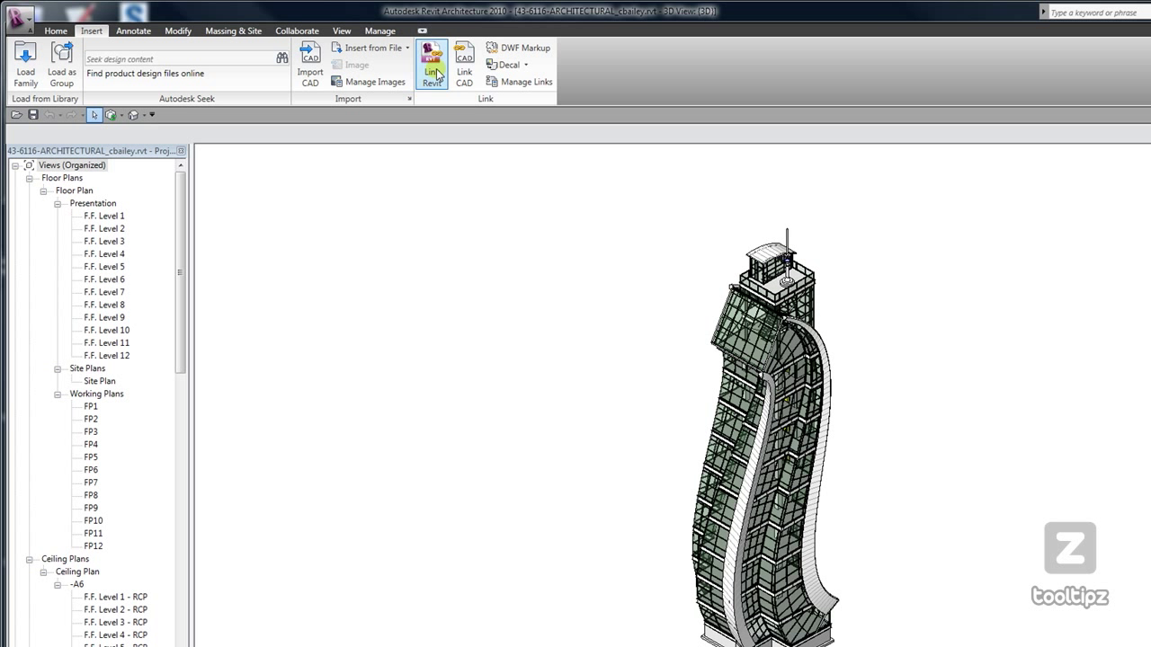
{"action": "mouse_move", "coordinate": [432, 63]}
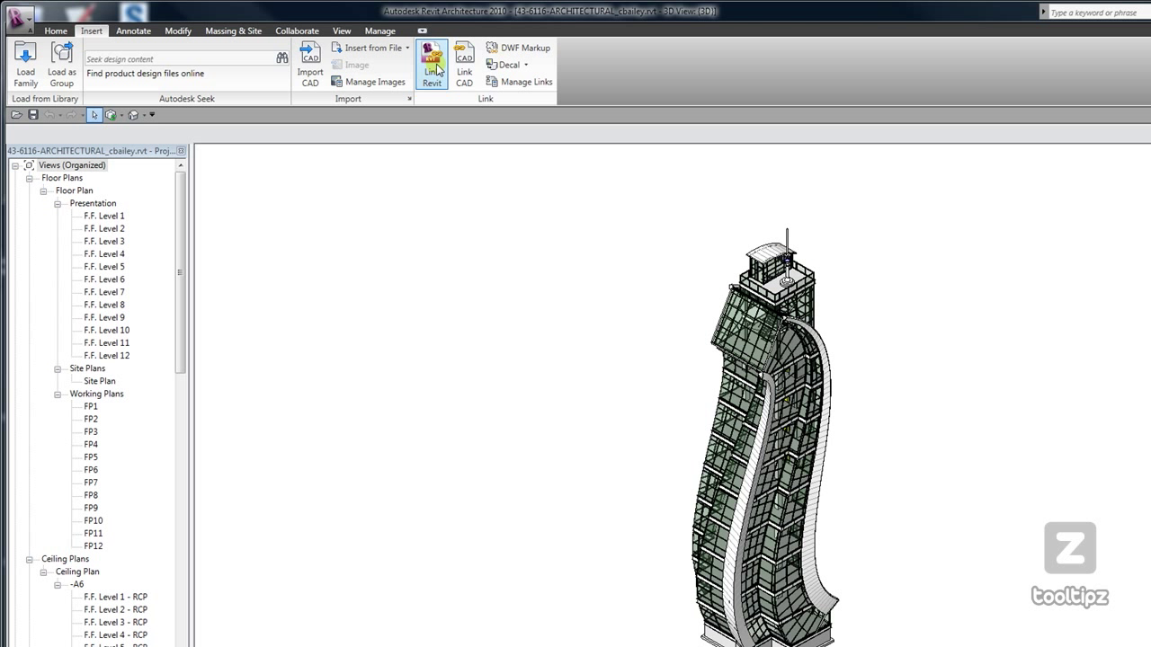
Step: Start the Link Revit command to bring up the Import/Link RVT dialog
{"action": "left_click", "coordinate": [431, 61]}
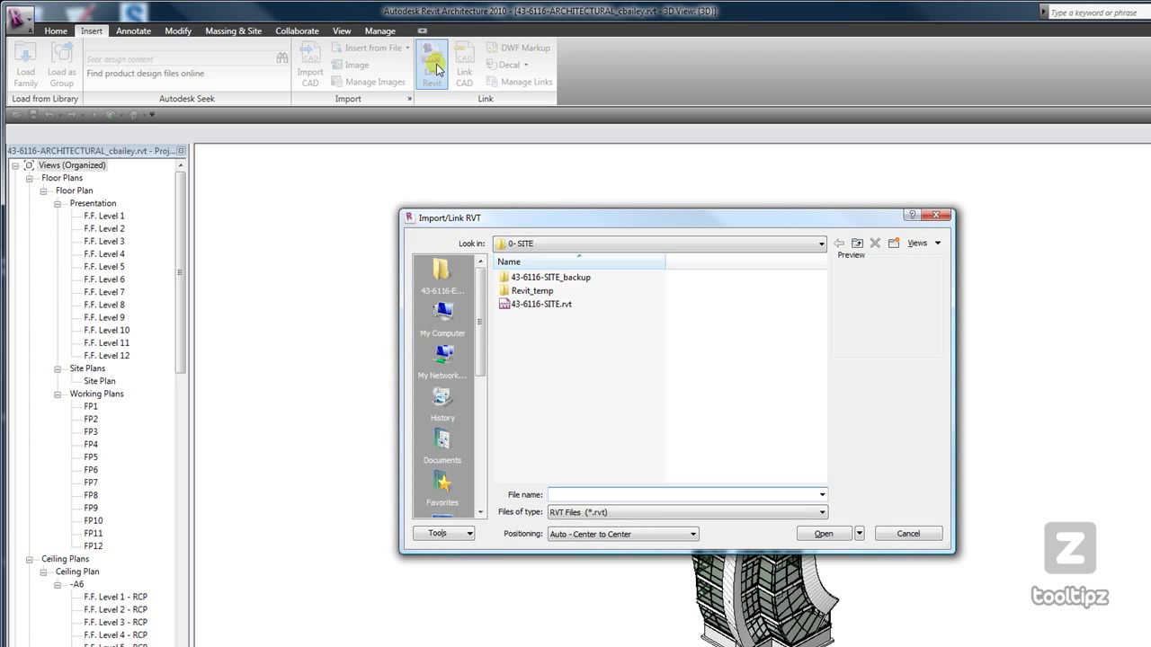
Step: Select 43-6116-SITE.rvt in the site folder as the file to link
{"action": "left_click", "coordinate": [543, 304]}
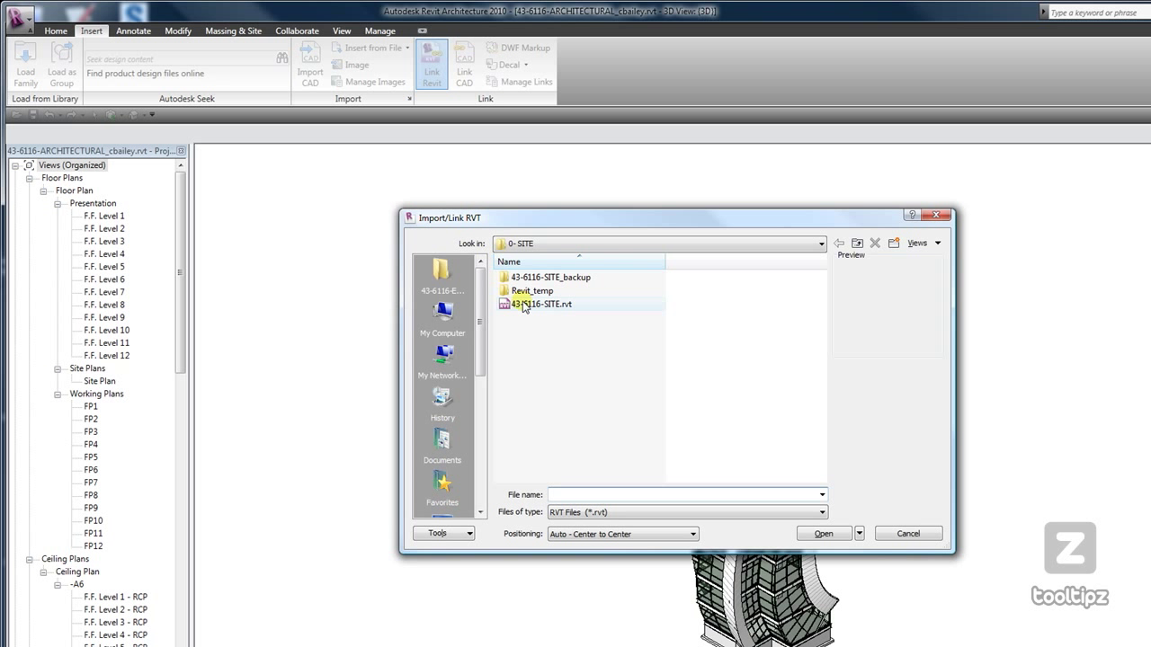
{"action": "mouse_move", "coordinate": [539, 303]}
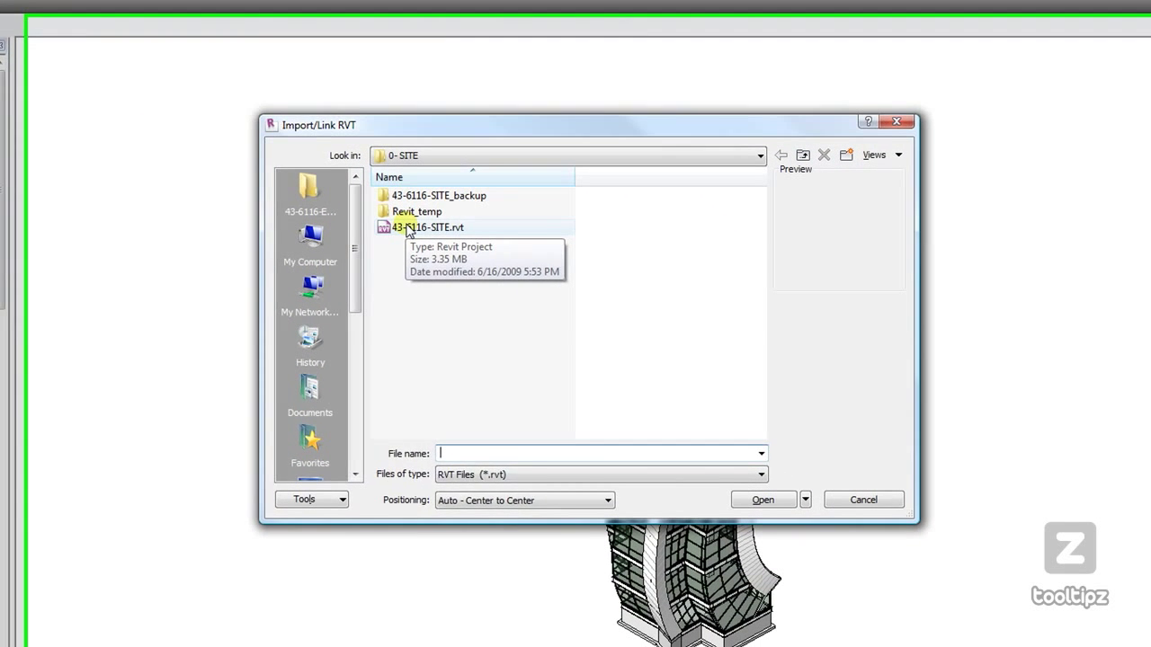
{"action": "left_click", "coordinate": [407, 227]}
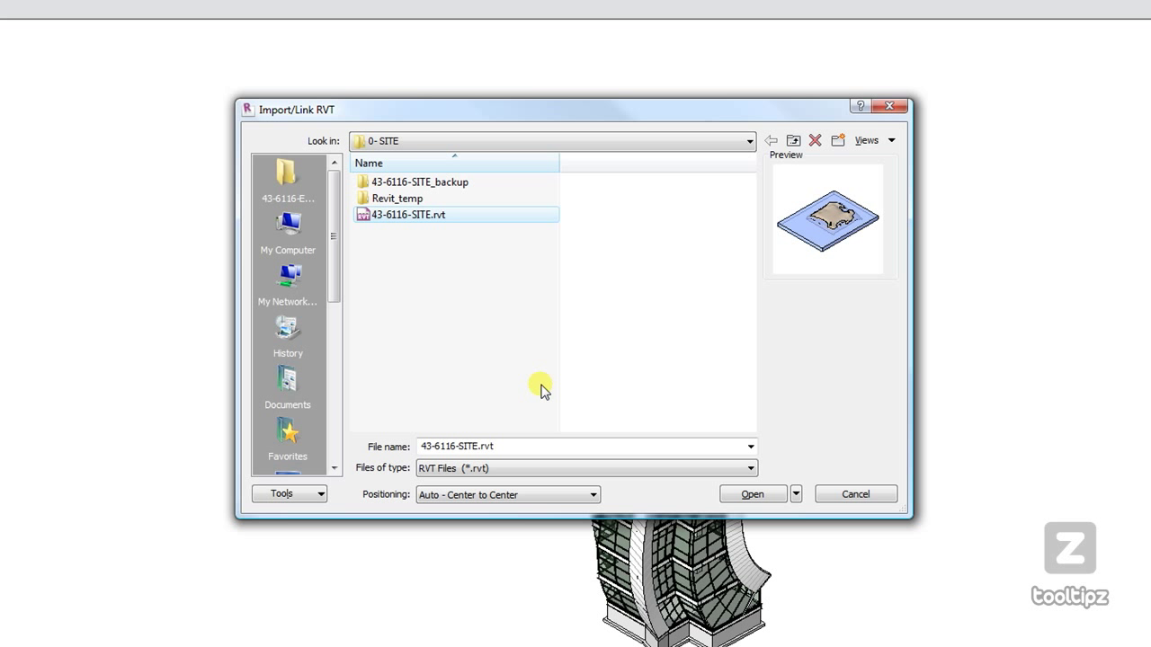
{"action": "mouse_move", "coordinate": [493, 424]}
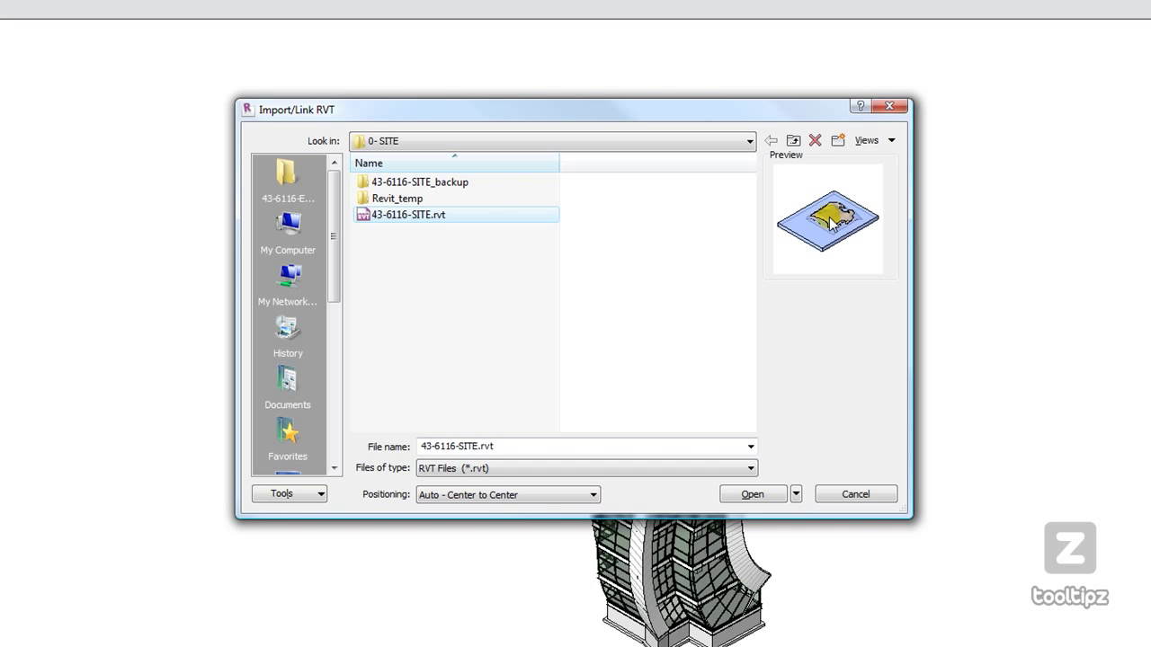
{"action": "mouse_move", "coordinate": [805, 274]}
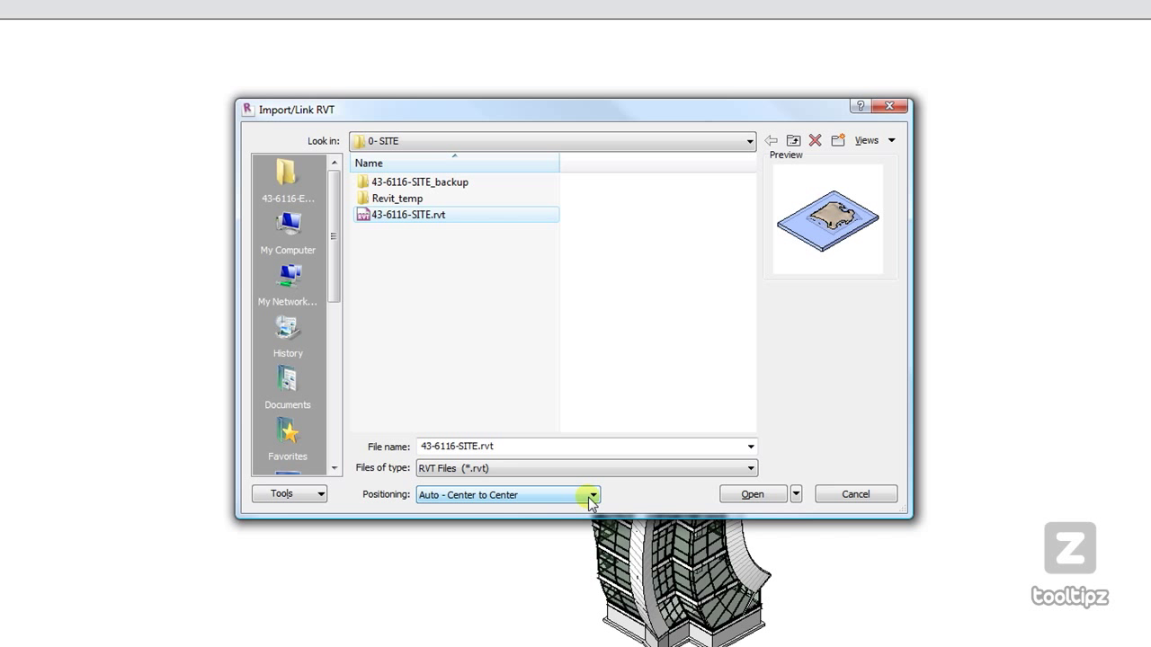
Step: Set the link's positioning to Auto - By Shared Coordinates
{"action": "left_click", "coordinate": [592, 495]}
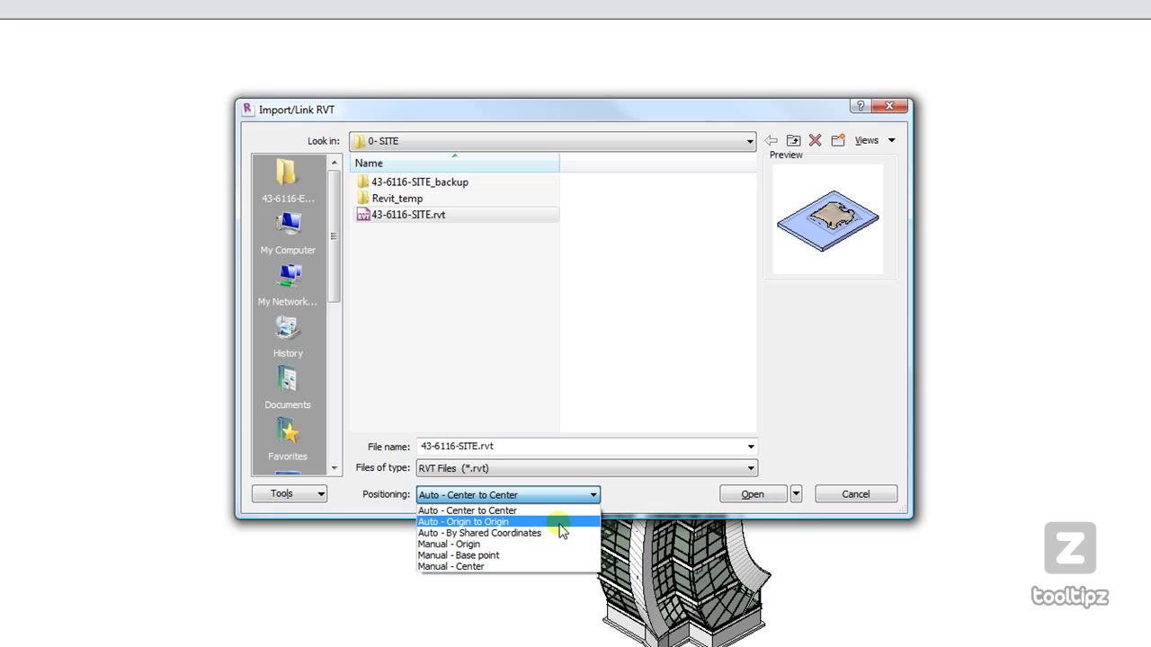
{"action": "mouse_move", "coordinate": [548, 543]}
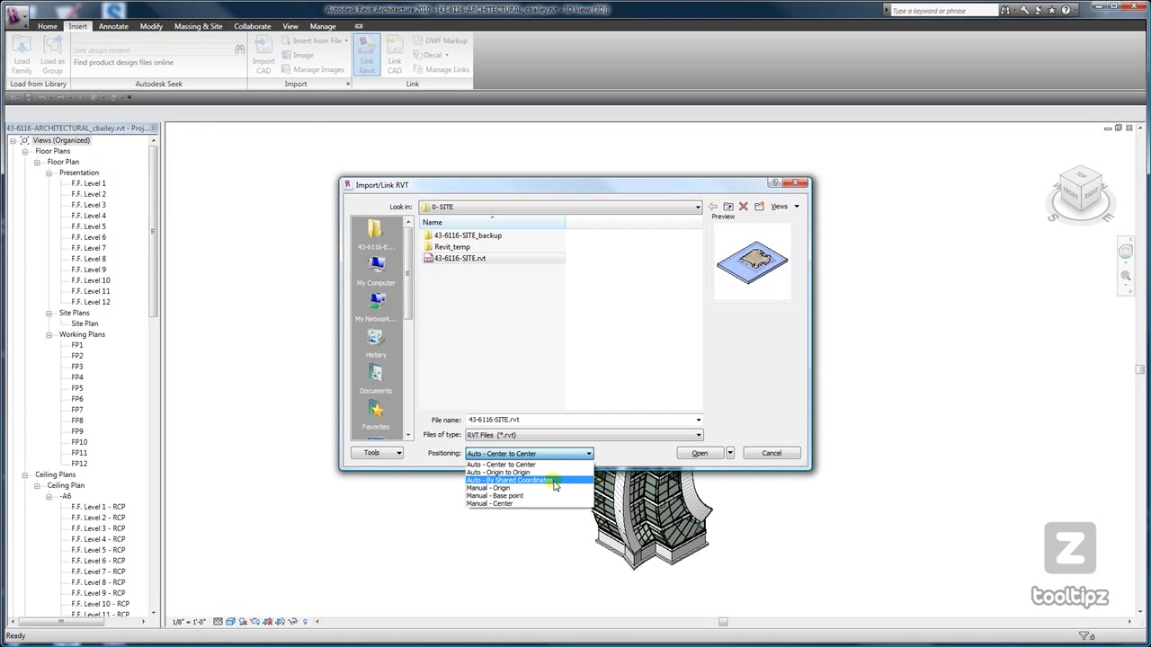
{"action": "left_click", "coordinate": [508, 479]}
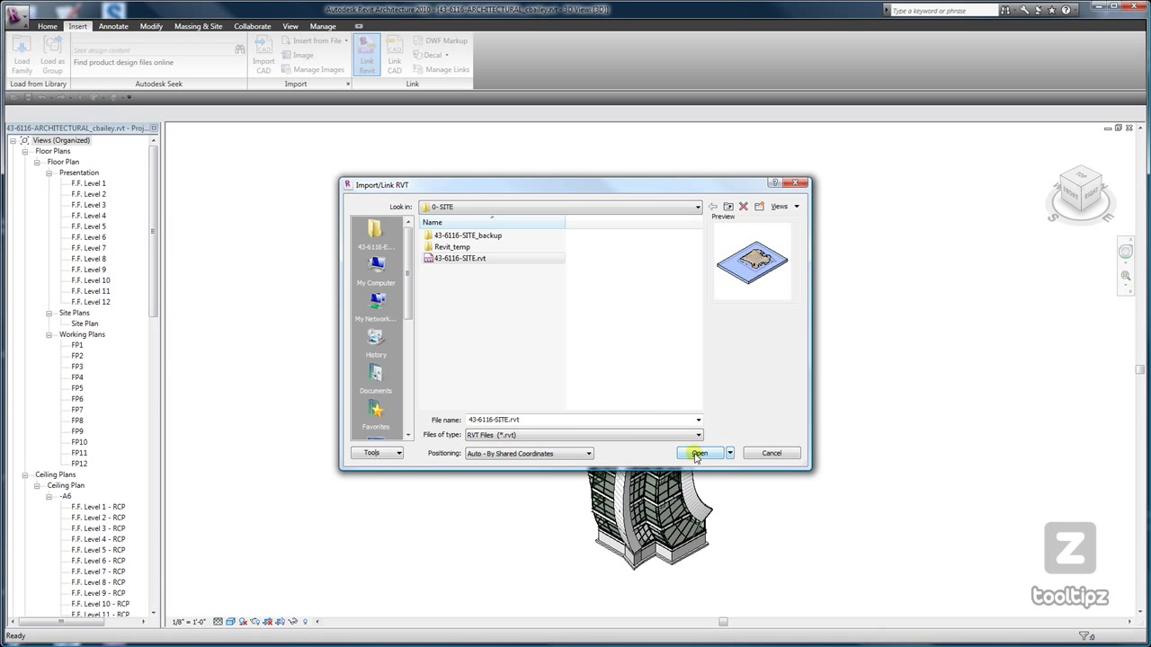
Step: Link the site model so its terrain contours surround the tower, dismissing the nested-links warning
{"action": "left_click", "coordinate": [697, 453]}
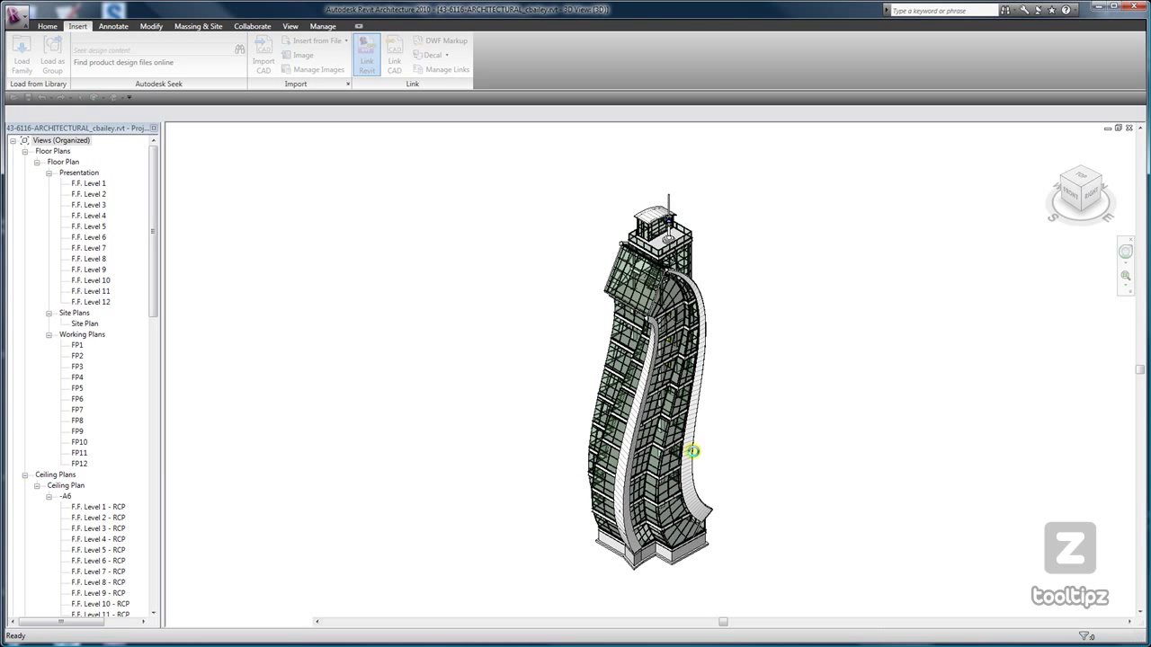
{"action": "left_click", "coordinate": [367, 57]}
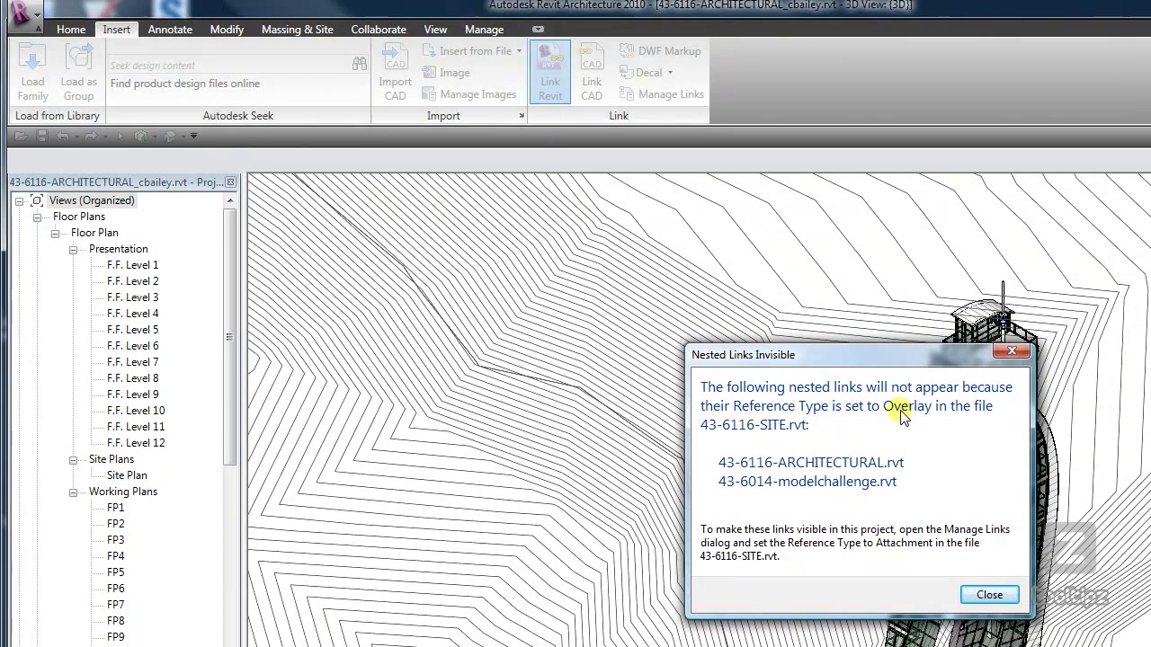
{"action": "mouse_move", "coordinate": [849, 467]}
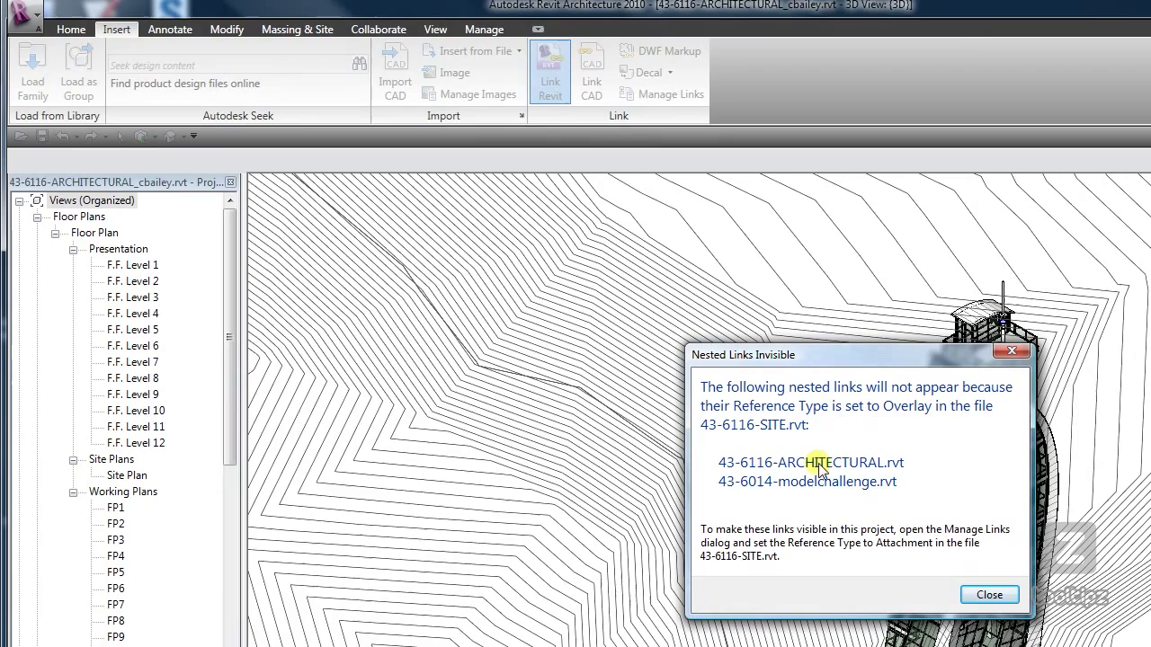
{"action": "left_click", "coordinate": [989, 594]}
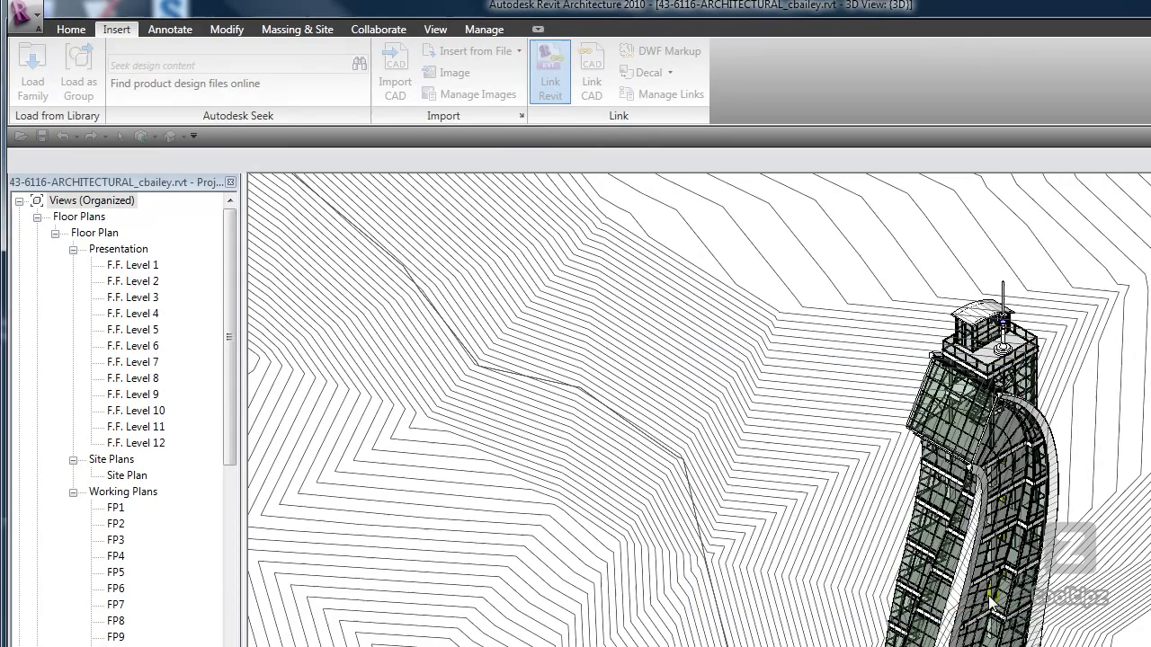